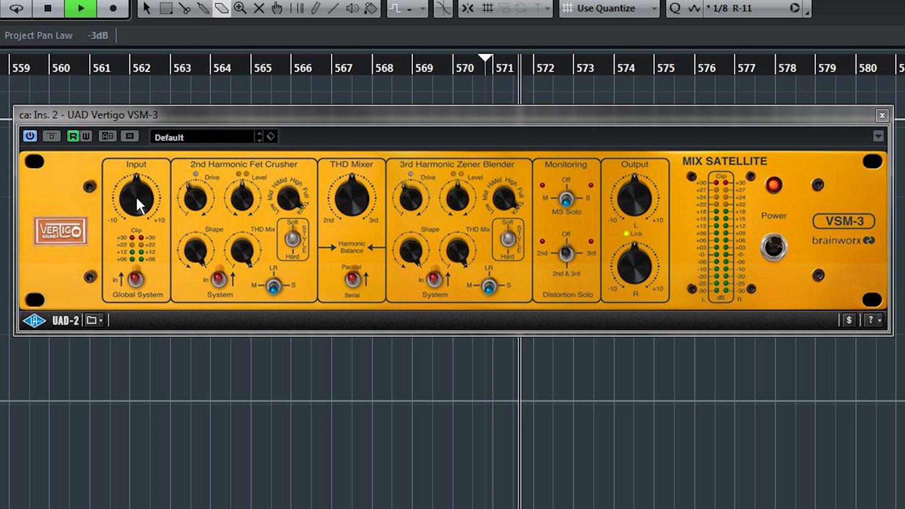
Pull the VSM-3's 2nd Harmonic Fet Crusher Drive knob down to 54%
click(139, 280)
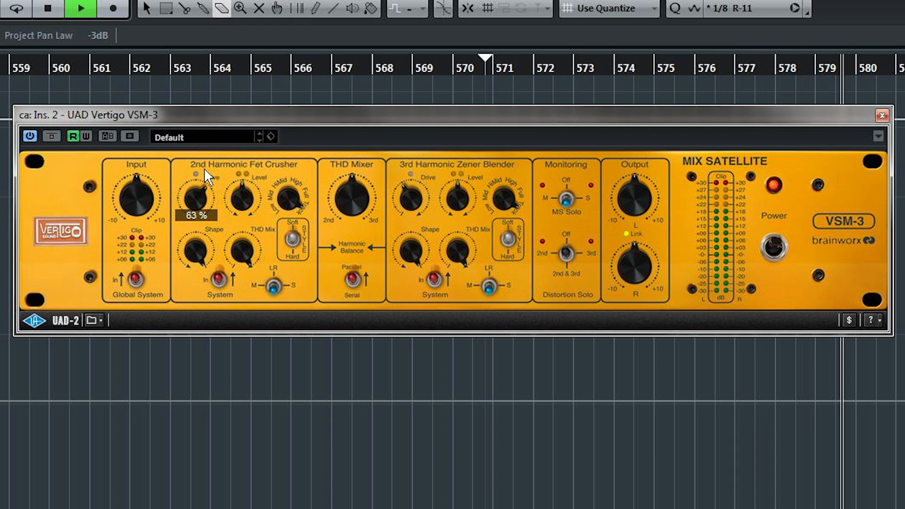
drag(199, 197, 199, 208)
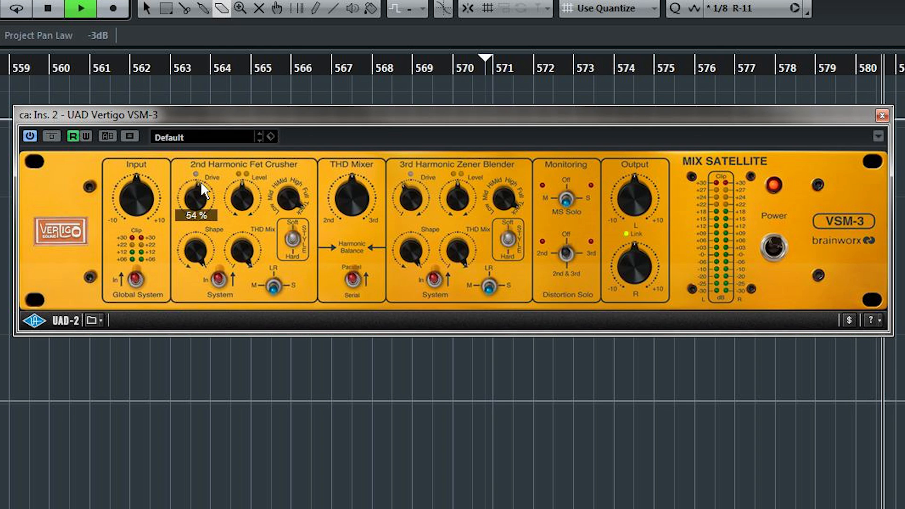
mouse_move(198, 176)
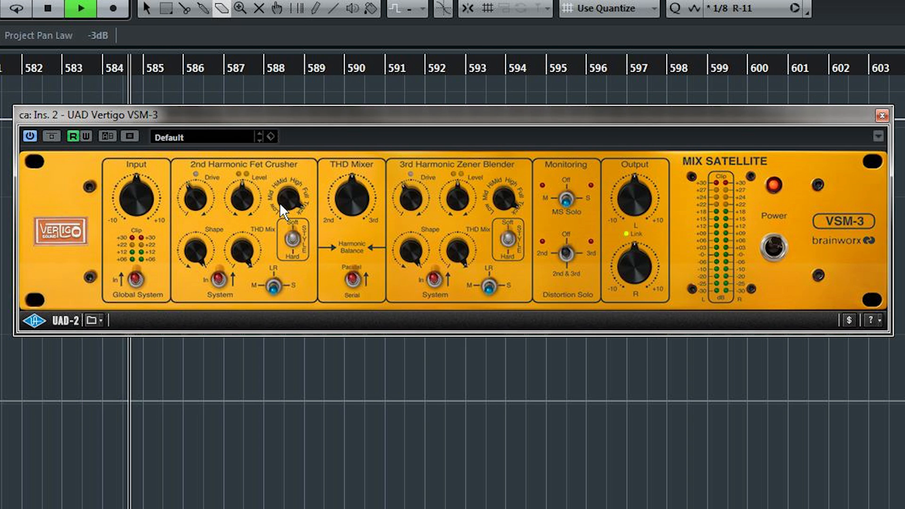
mouse_move(289, 205)
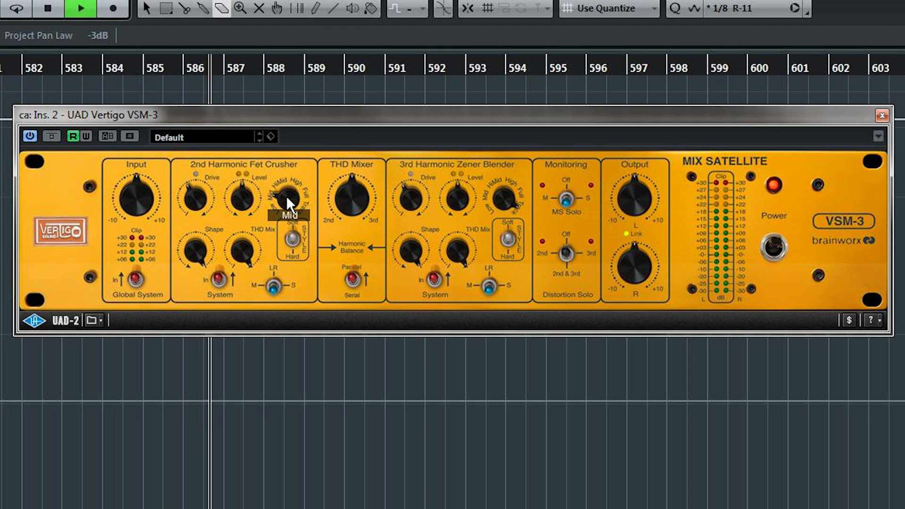
mouse_move(290, 206)
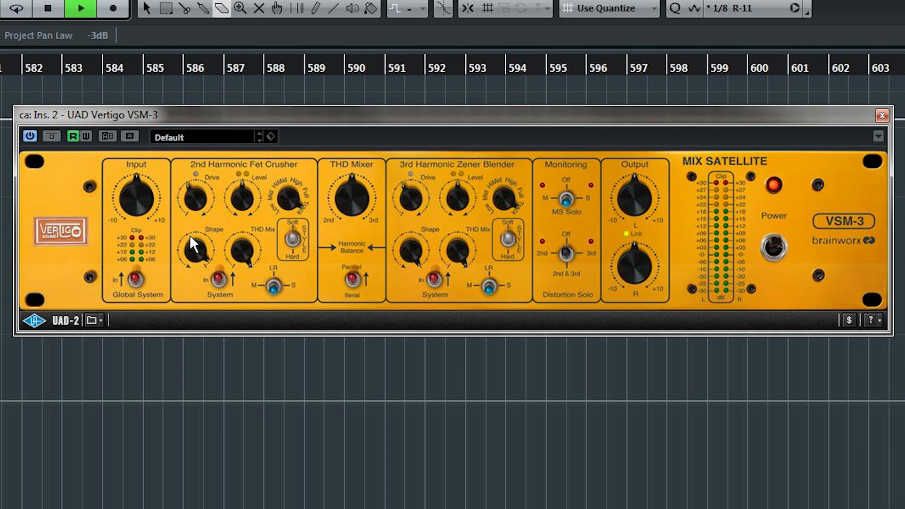
mouse_move(195, 245)
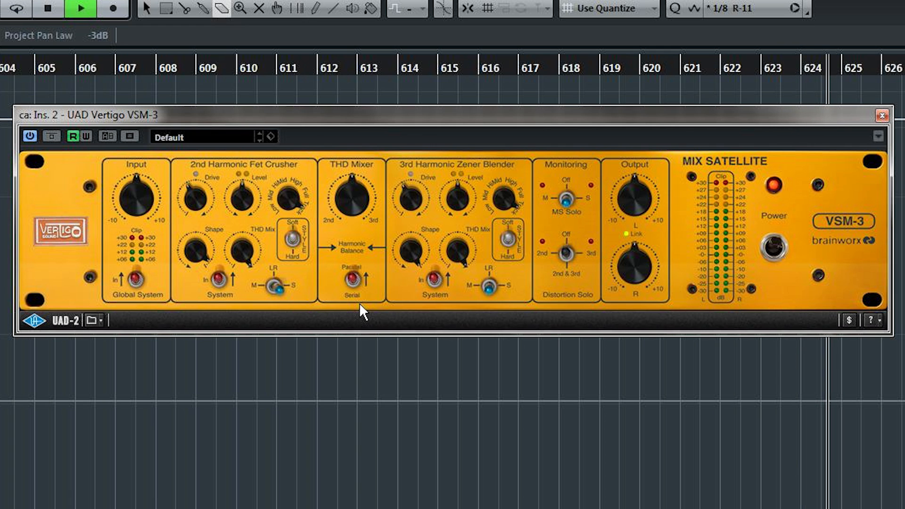
mouse_move(404, 277)
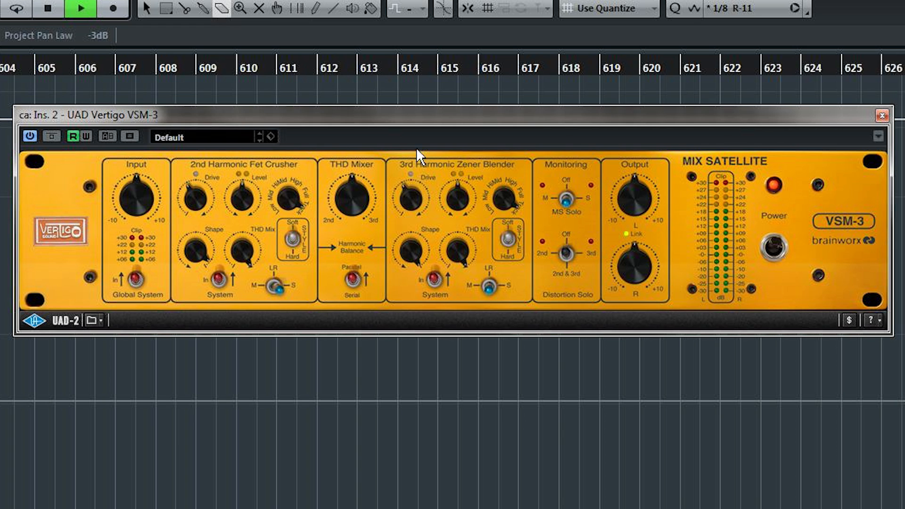
mouse_move(529, 297)
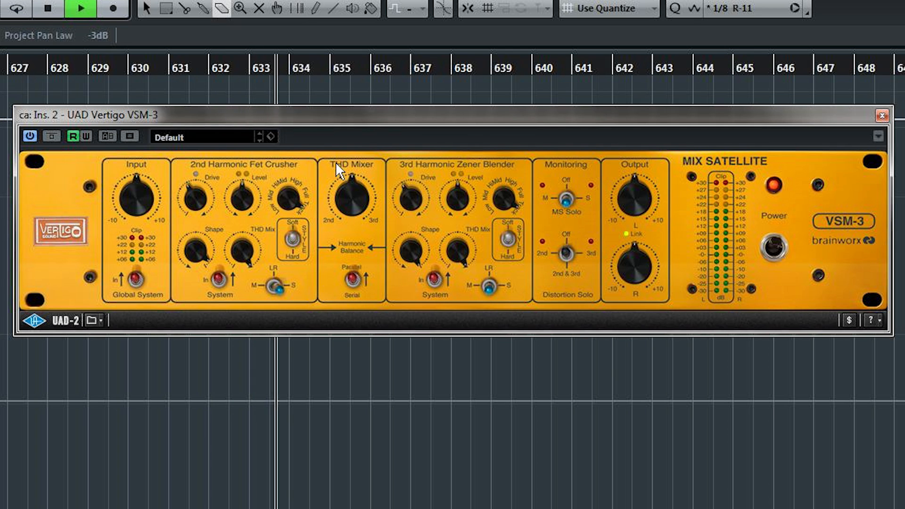
Switch the THD Mixer's Parallel/Serial toggle to Serial
drag(350, 199, 350, 211)
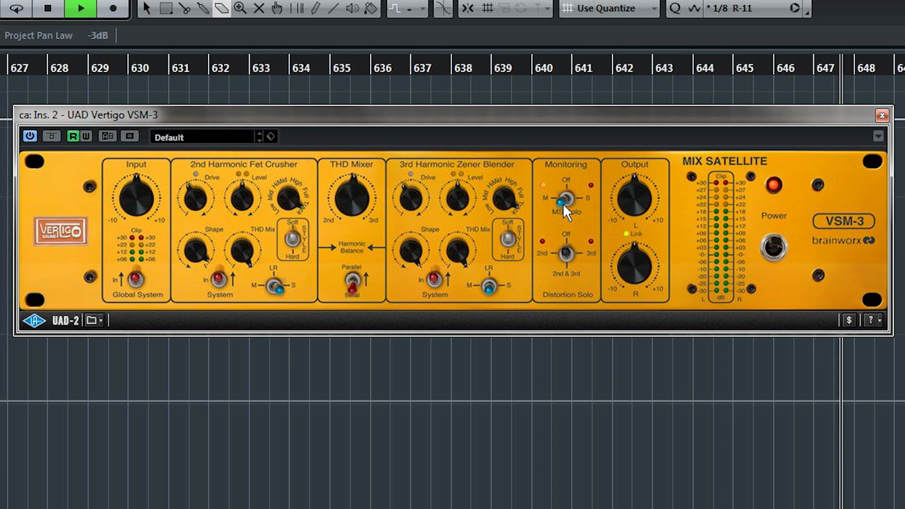
Set MS Solo to Off and Distortion Solo to 3rd only
click(566, 199)
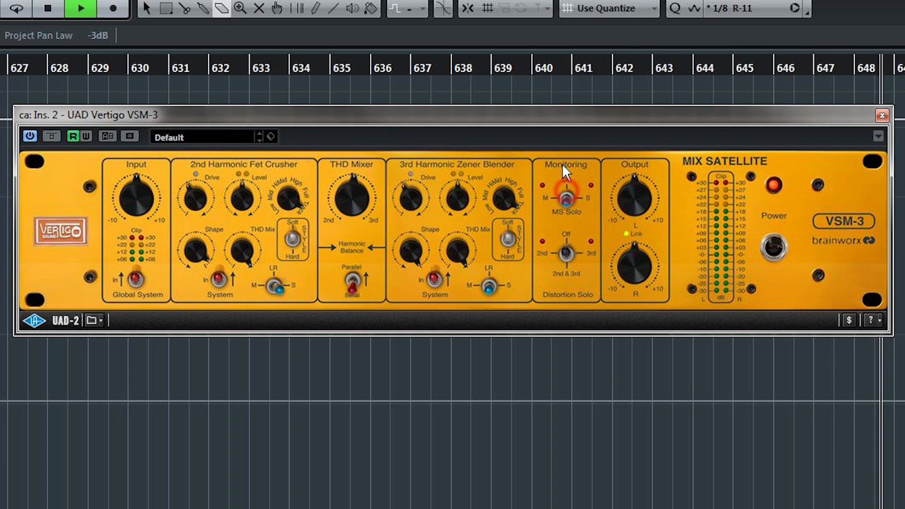
click(565, 199)
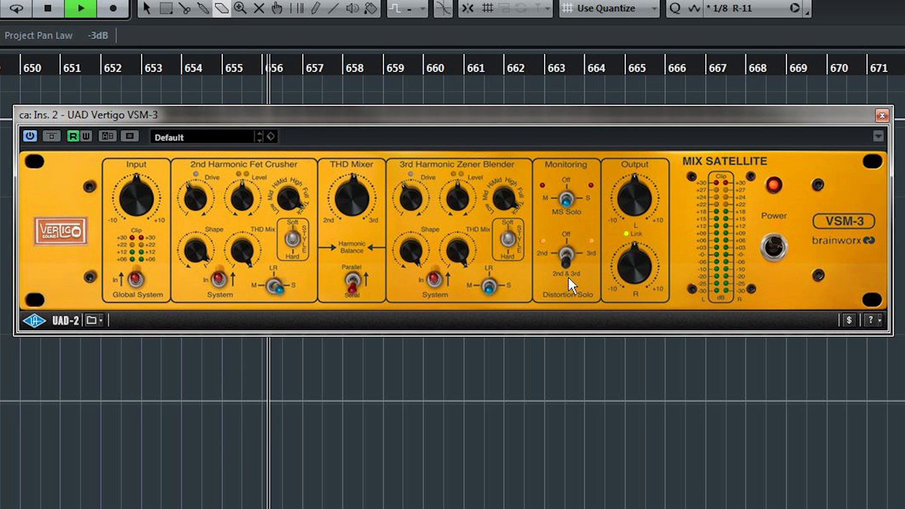
click(566, 257)
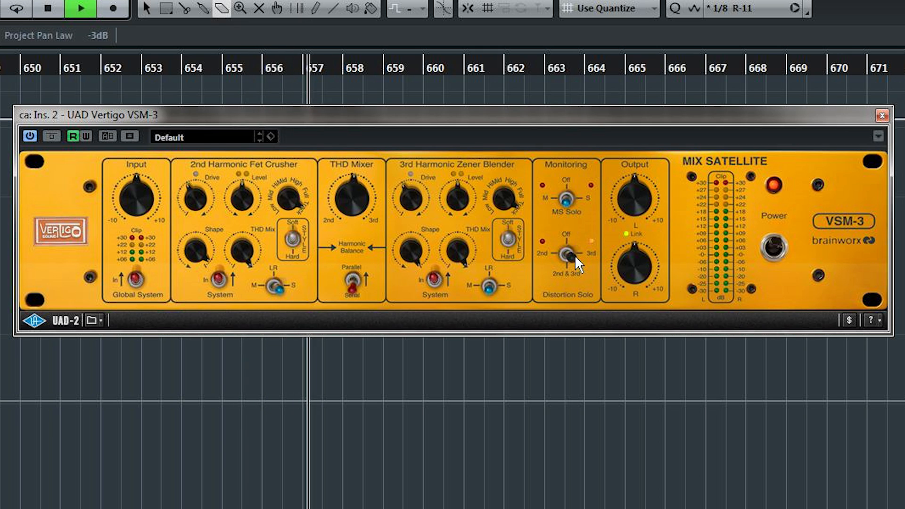